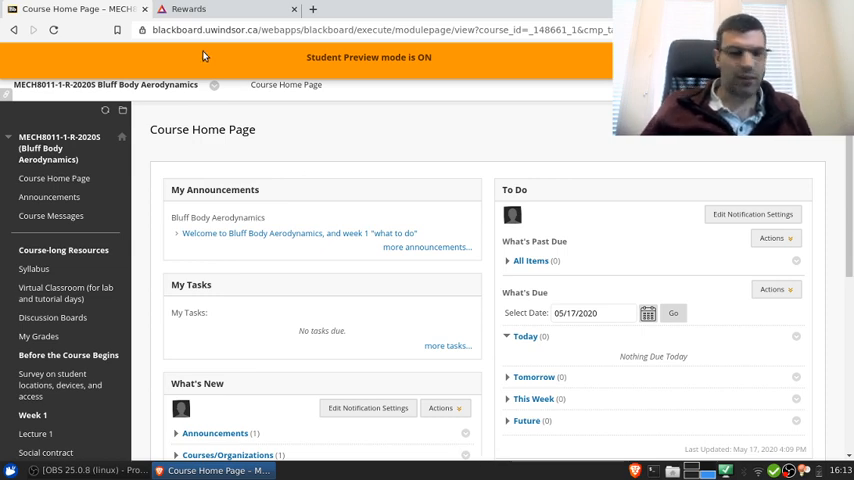
pyautogui.moveTo(462, 160)
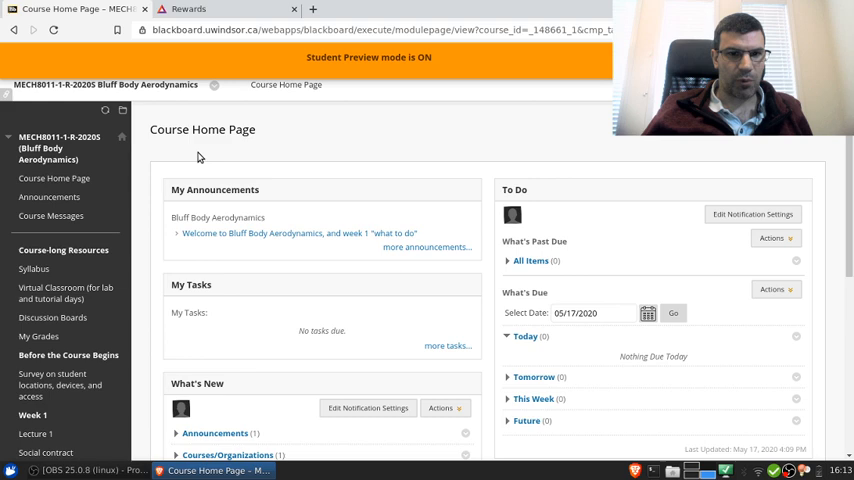
pyautogui.moveTo(240, 156)
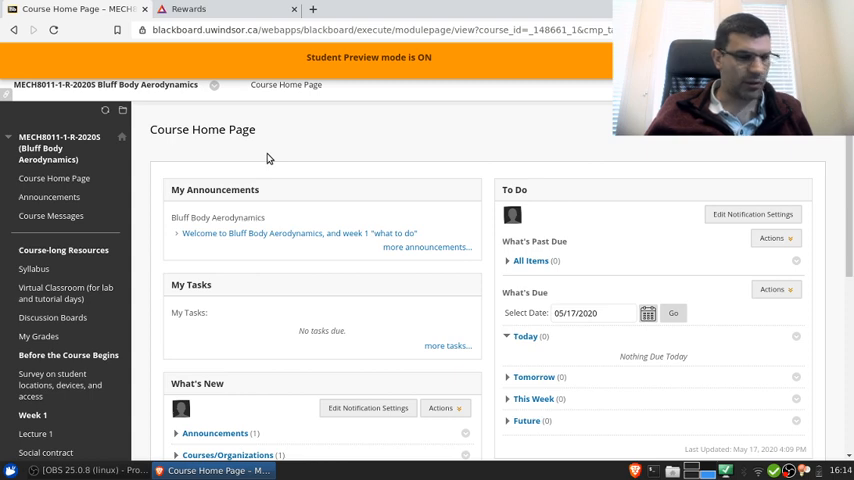
pyautogui.moveTo(348, 152)
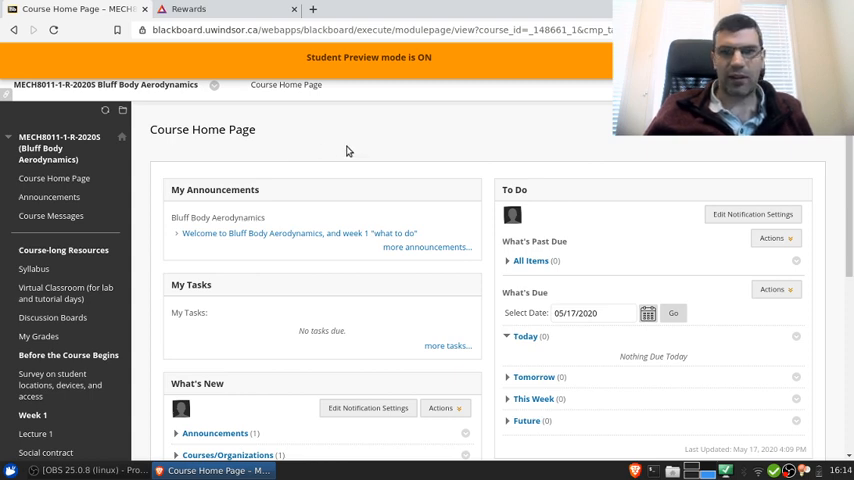
pyautogui.moveTo(328, 152)
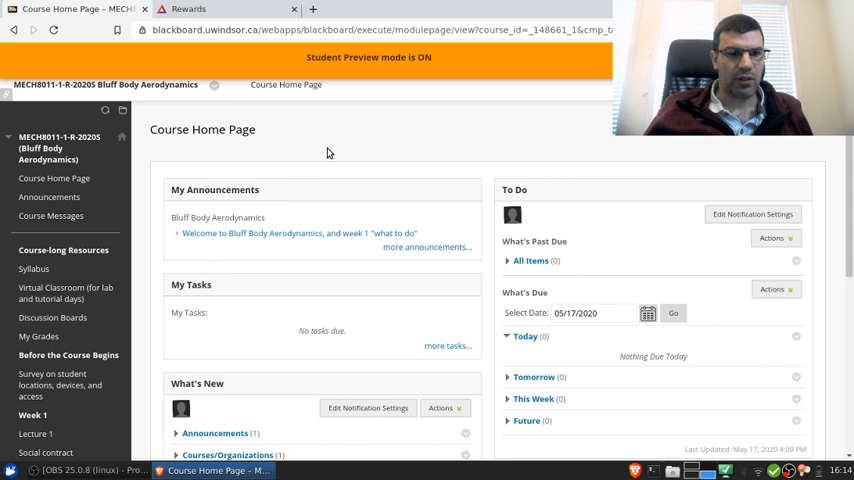
pyautogui.moveTo(156, 358)
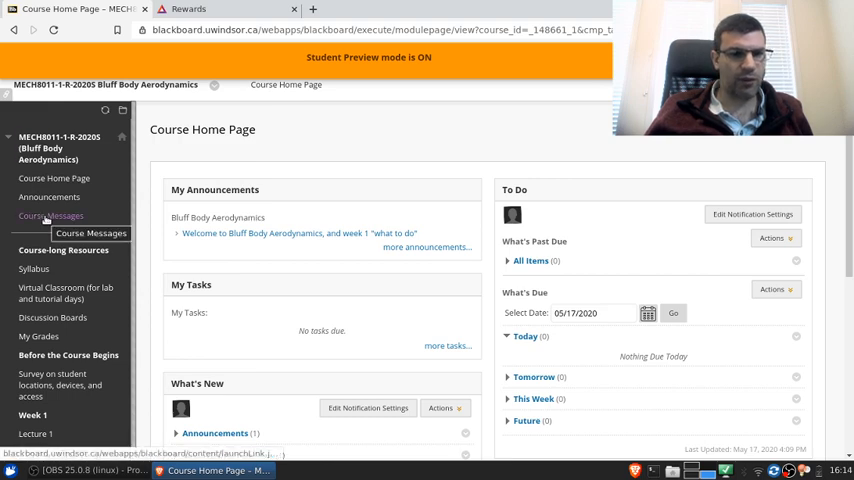
# Step: View the Course Messages page and check its empty Inbox and Sent folders
pyautogui.click(52, 216)
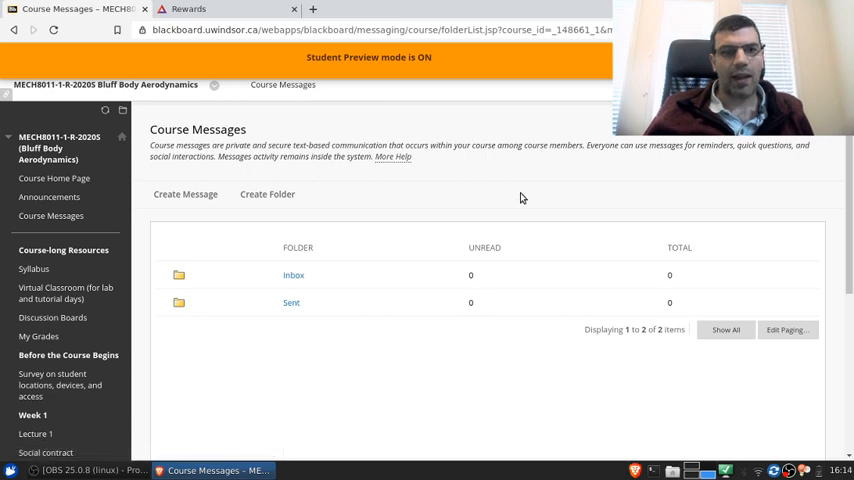
pyautogui.moveTo(464, 184)
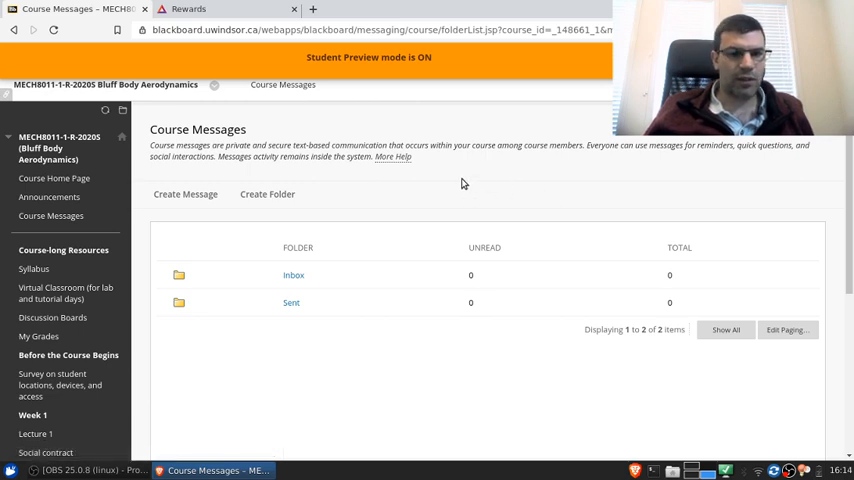
pyautogui.moveTo(458, 178)
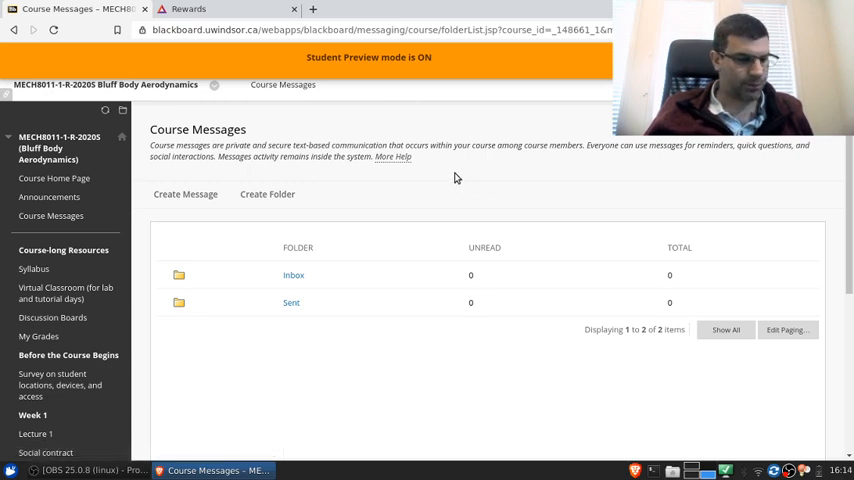
pyautogui.moveTo(520, 174)
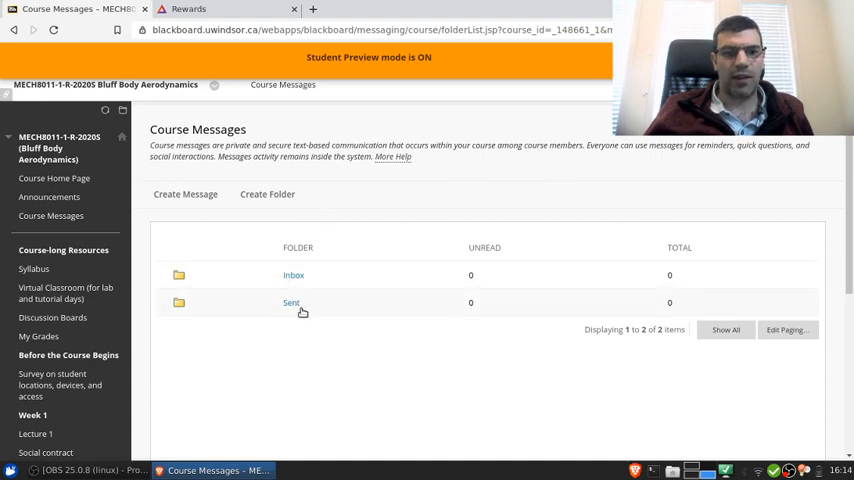
pyautogui.moveTo(324, 332)
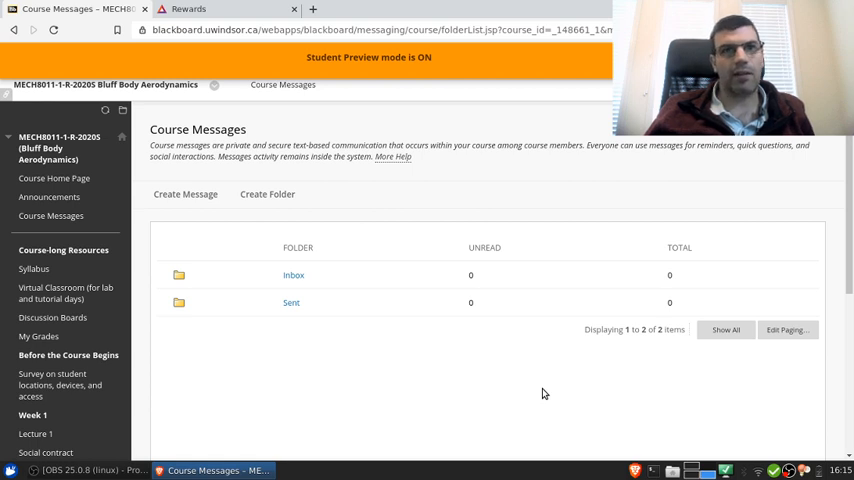
pyautogui.moveTo(534, 380)
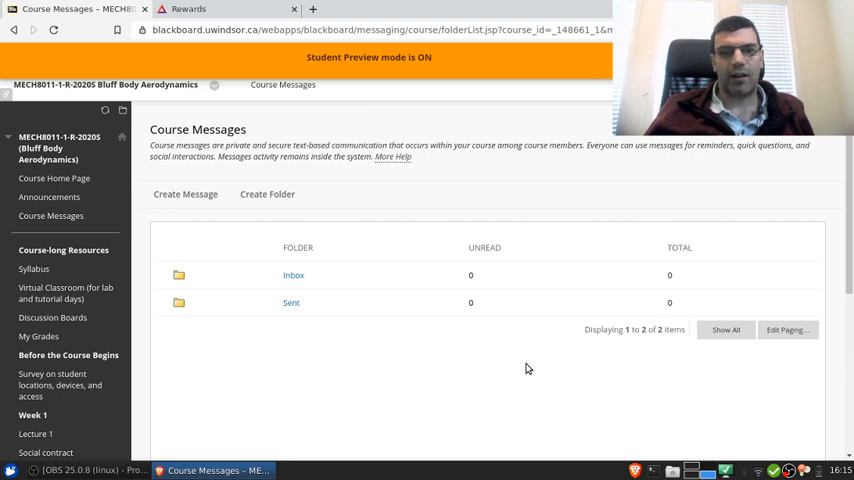
pyautogui.moveTo(516, 368)
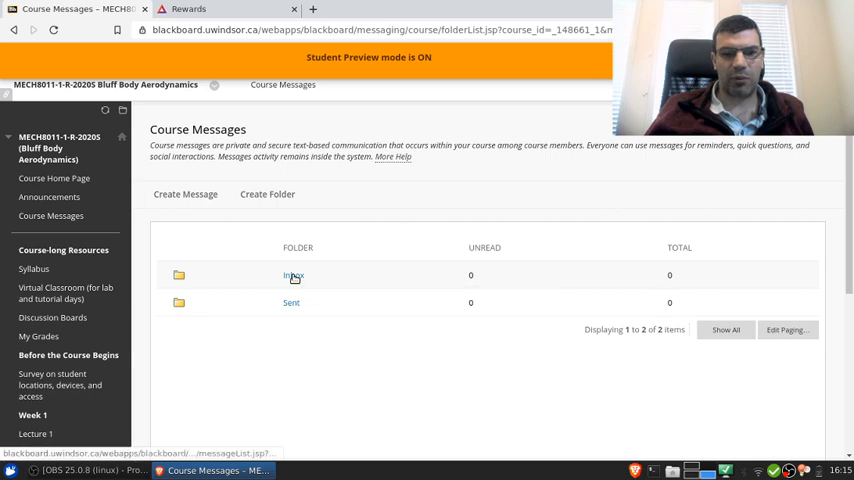
pyautogui.click(292, 276)
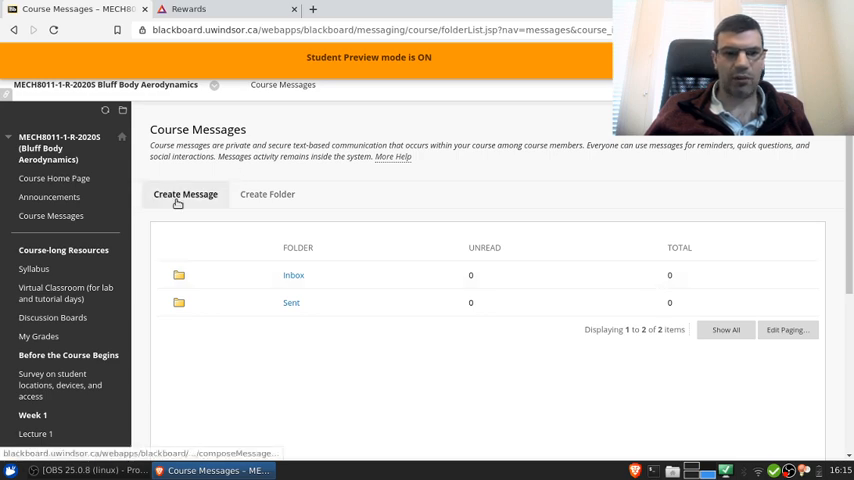
# Step: Start a new course message addressed to the course instructor from the class list
pyautogui.click(184, 194)
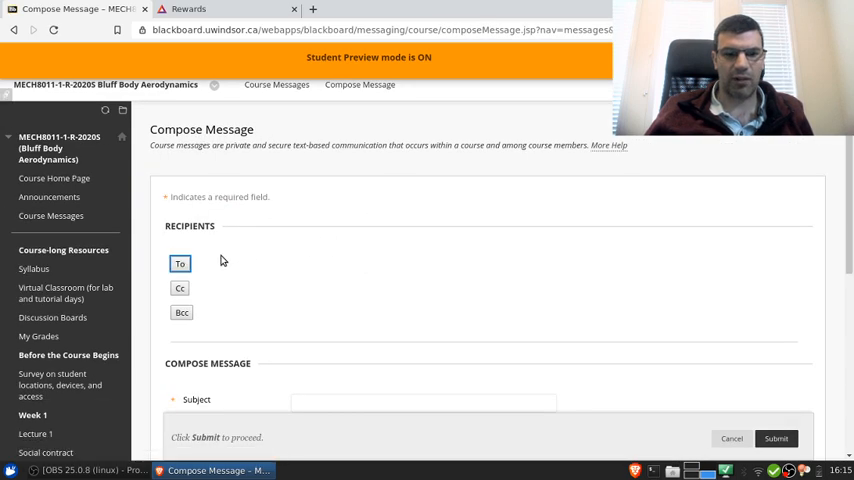
pyautogui.click(180, 264)
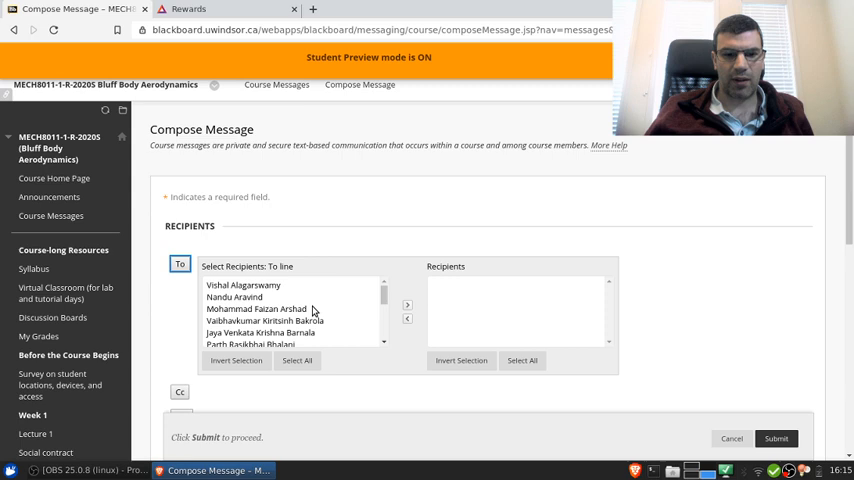
pyautogui.scroll(-3)
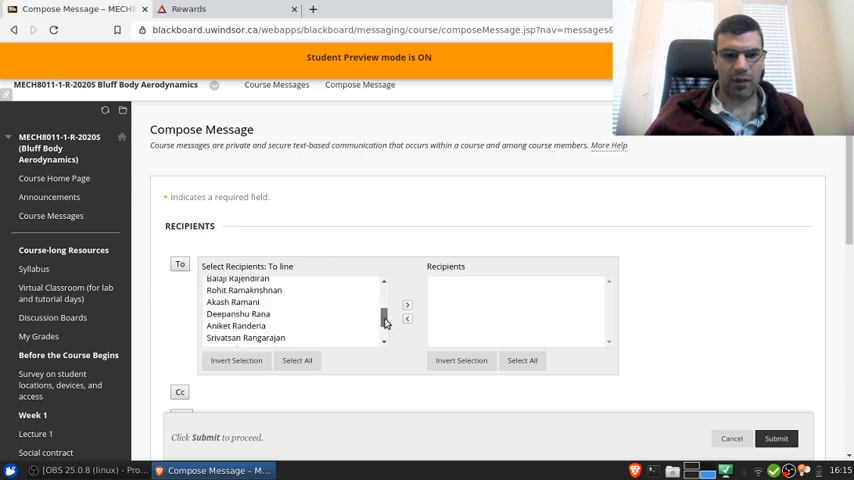
pyautogui.scroll(-3)
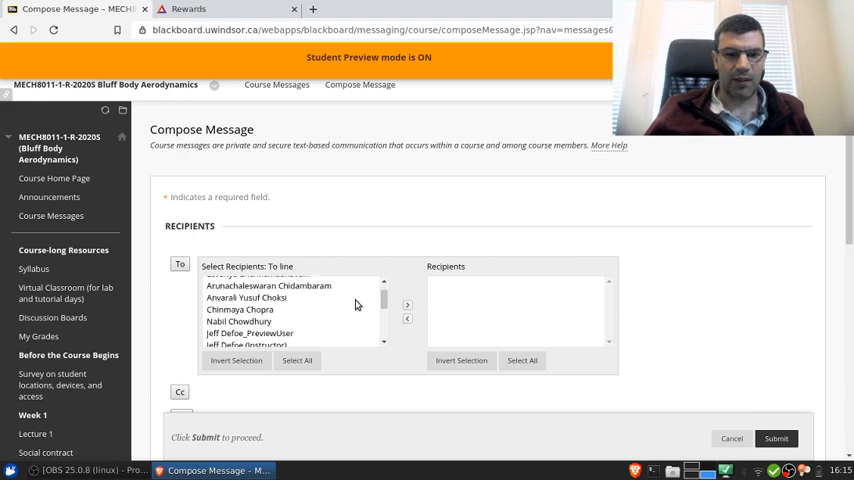
pyautogui.click(244, 312)
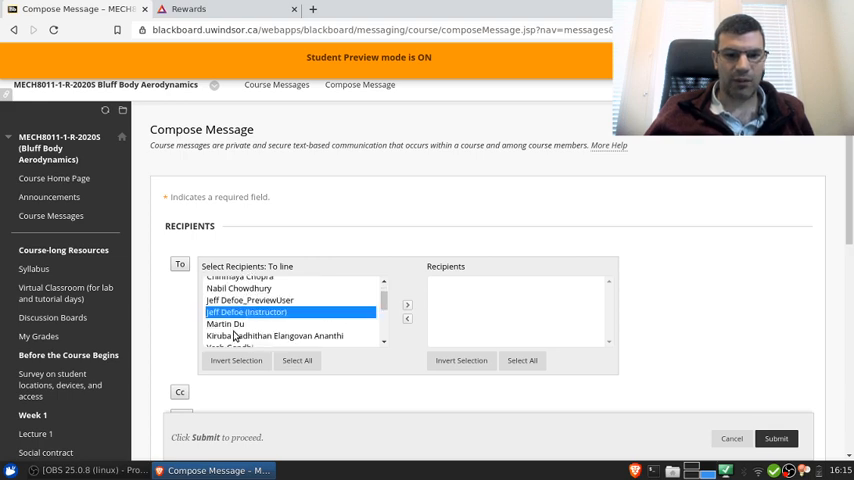
pyautogui.click(408, 304)
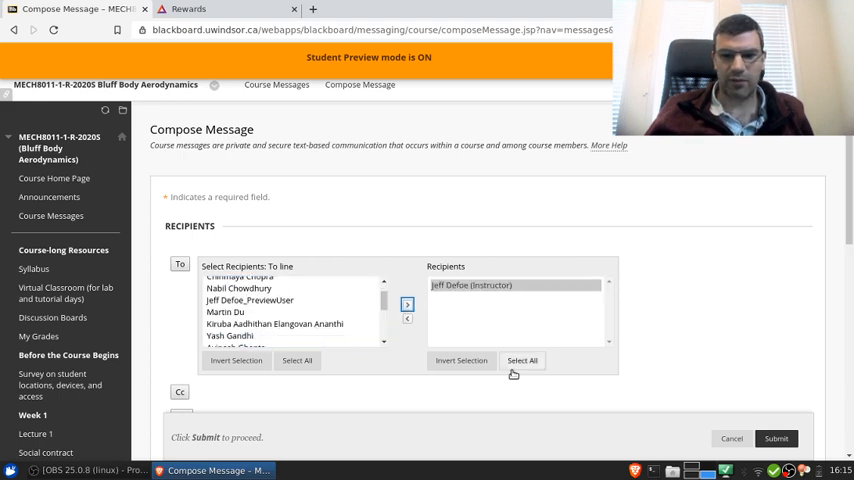
# Step: Send the message with subject 'Testing' and body 'This is a test message.'
pyautogui.scroll(-3)
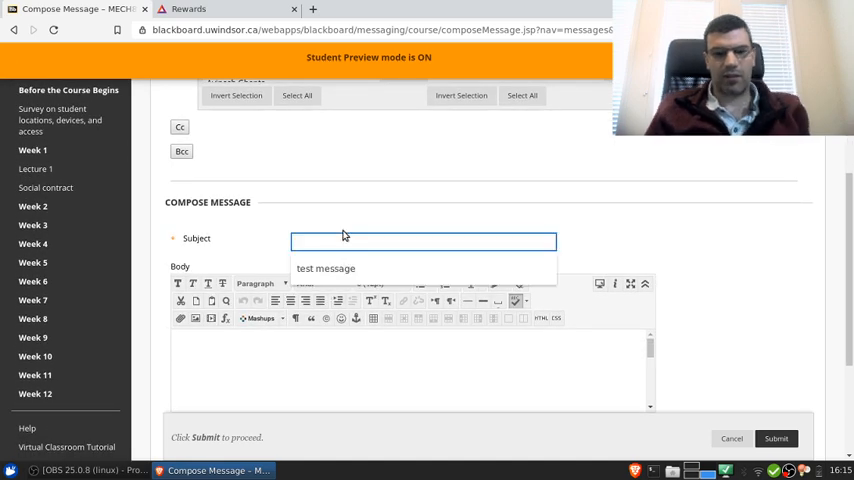
pyautogui.write('Testing')
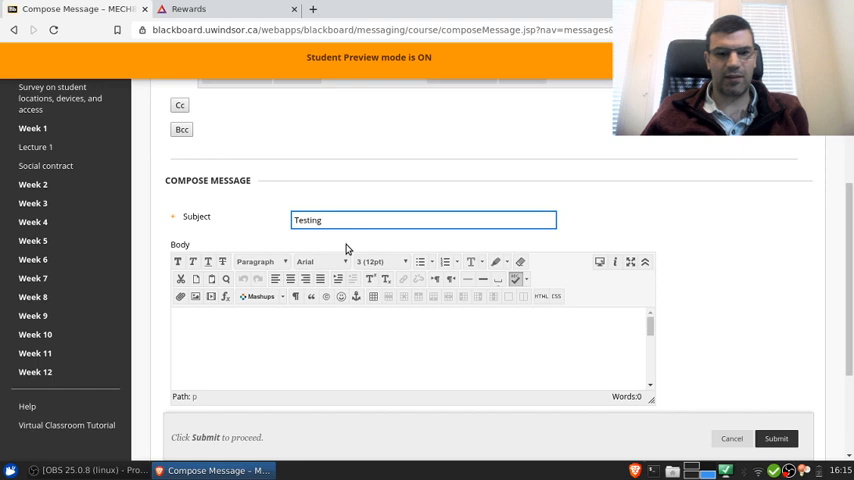
pyautogui.write('This is a')
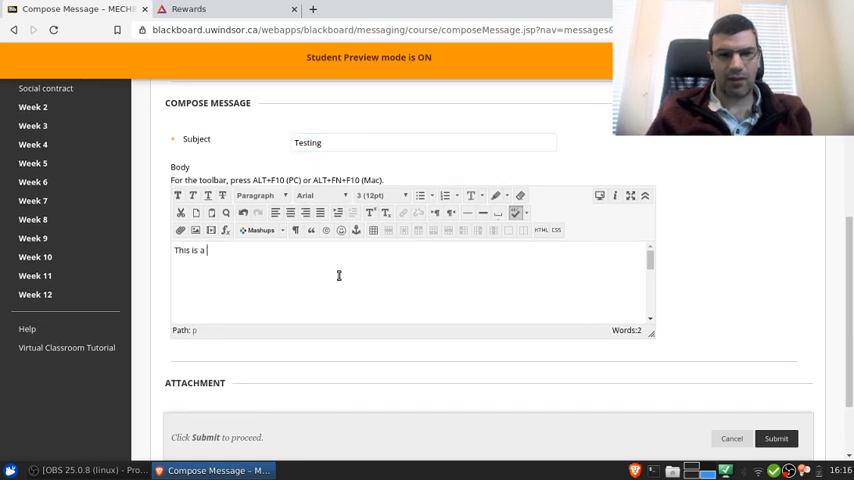
pyautogui.write('test message.')
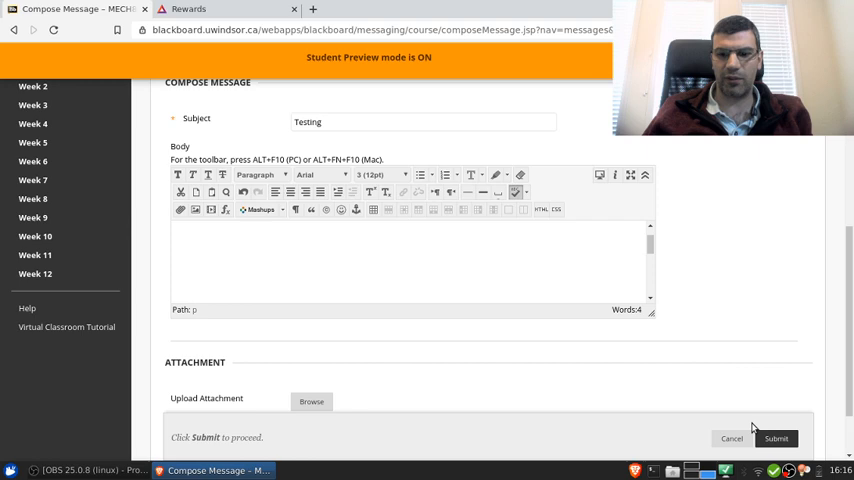
pyautogui.click(776, 438)
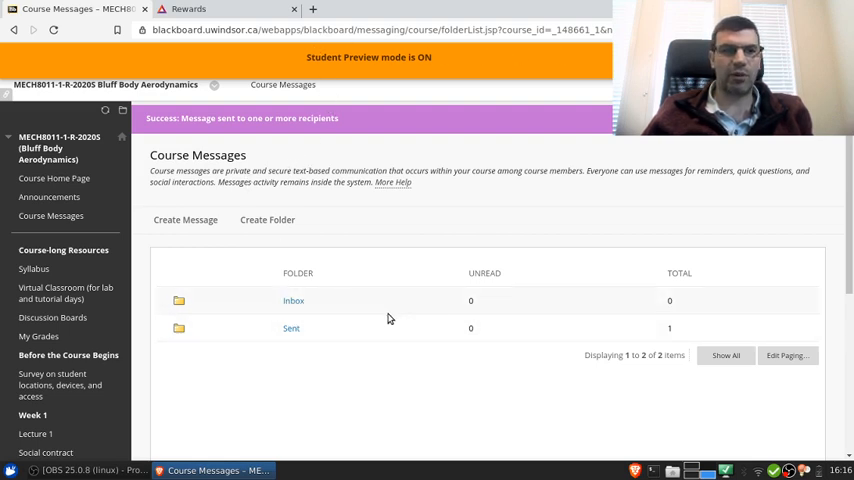
pyautogui.moveTo(404, 338)
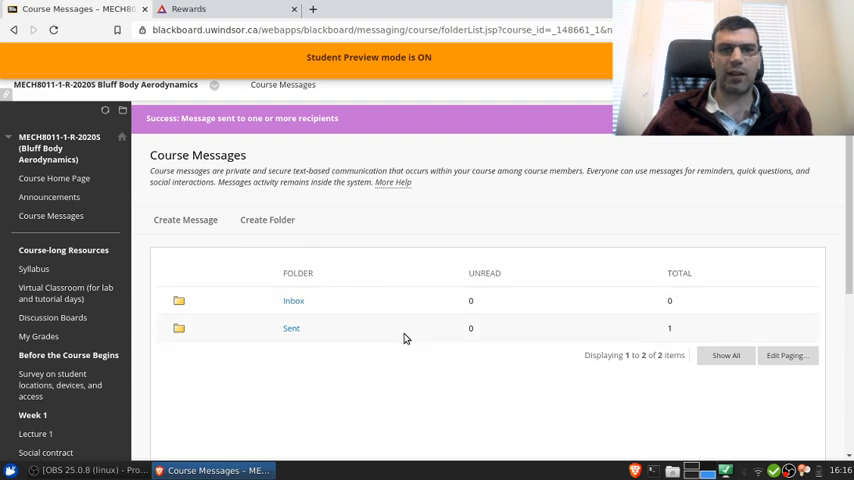
pyautogui.moveTo(404, 238)
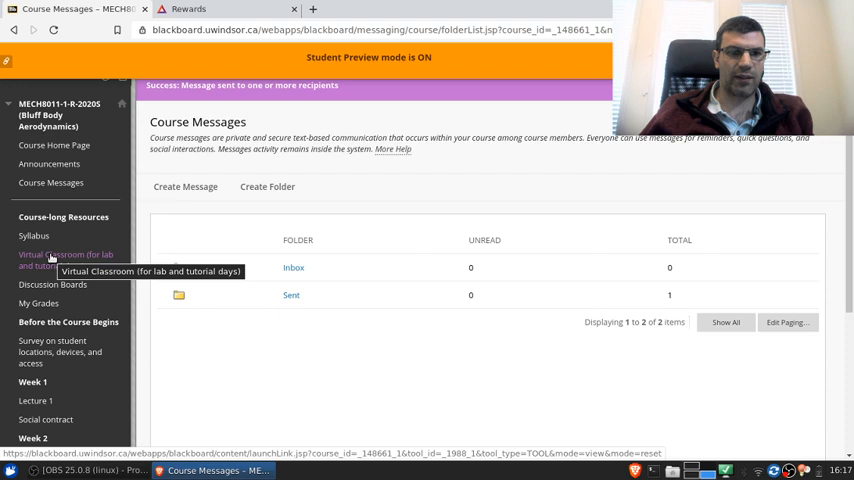
# Step: Go to the Virtual Classroom showing a locked Course Room and no sessions
pyautogui.click(64, 260)
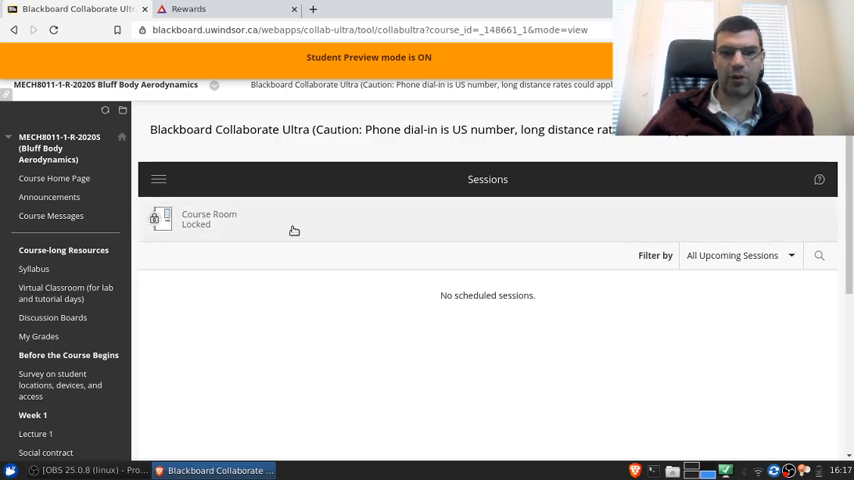
pyautogui.moveTo(256, 230)
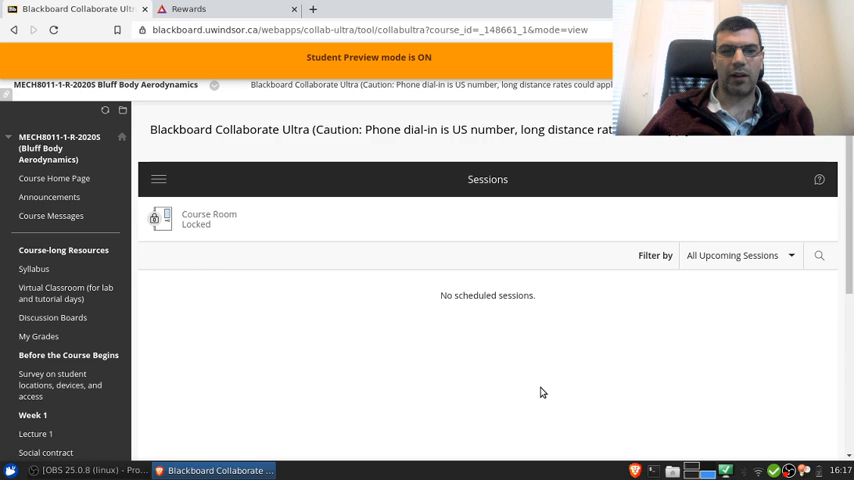
pyautogui.moveTo(352, 344)
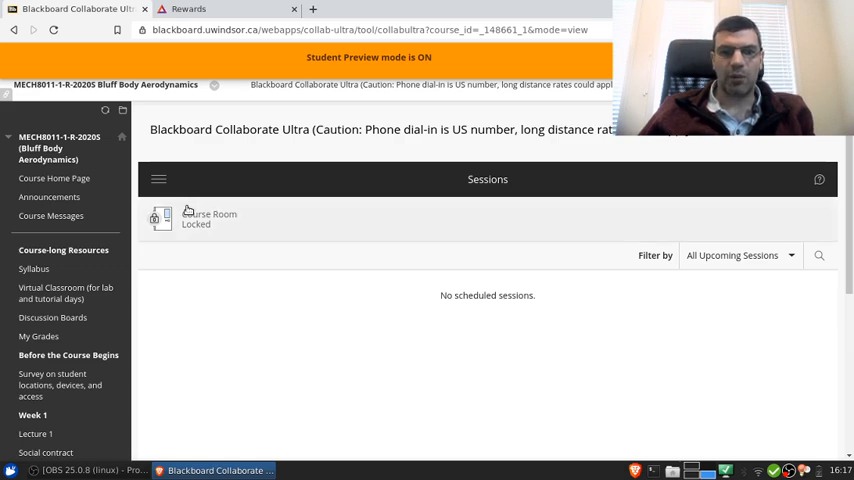
# Step: Check the Course Room session details, then head to the course Discussion Boards
pyautogui.click(208, 218)
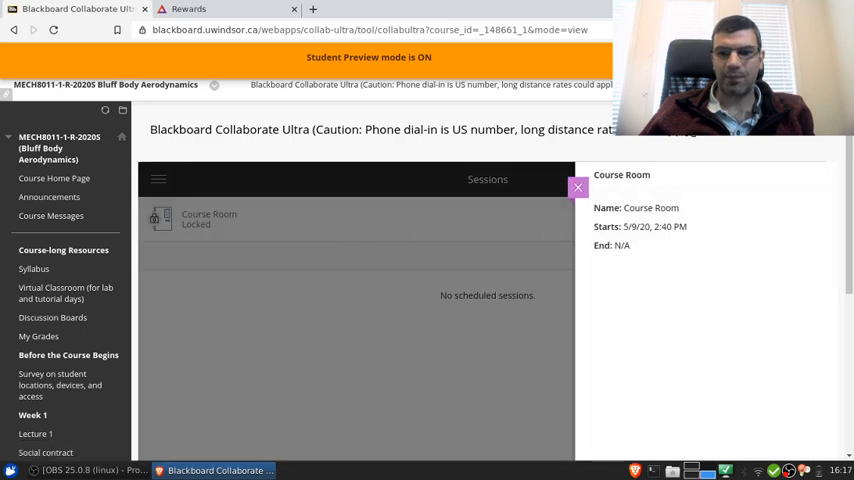
pyautogui.moveTo(382, 258)
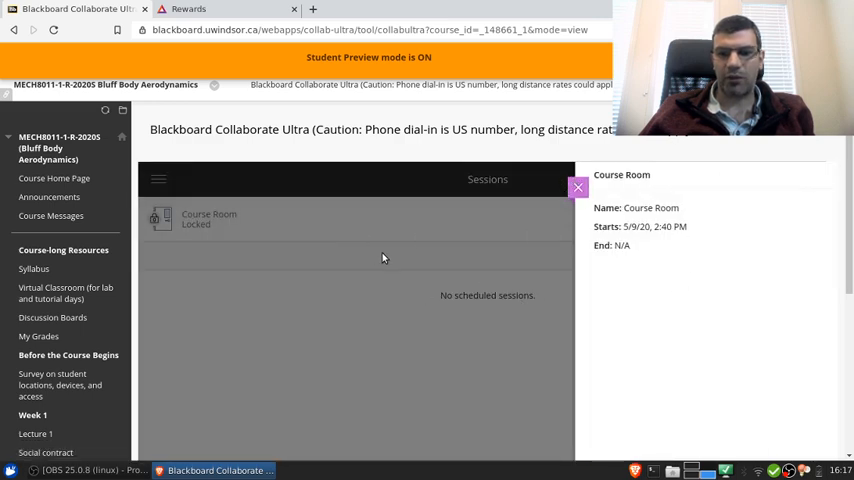
pyautogui.moveTo(588, 156)
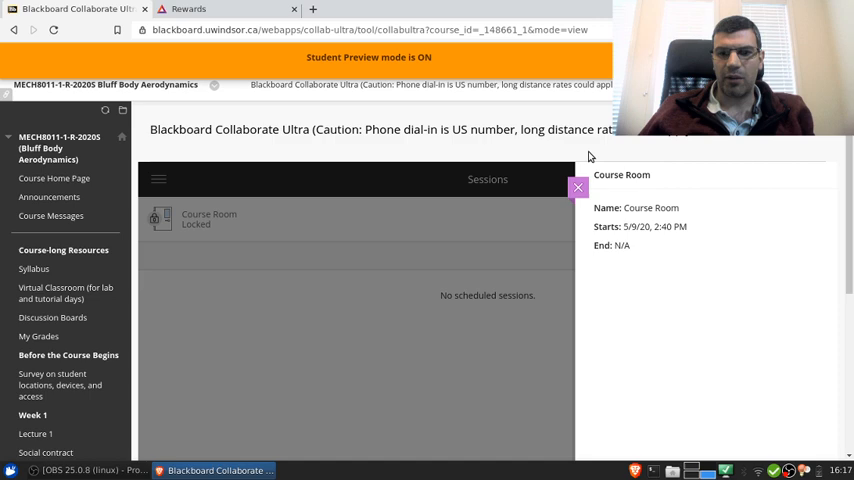
pyautogui.click(578, 188)
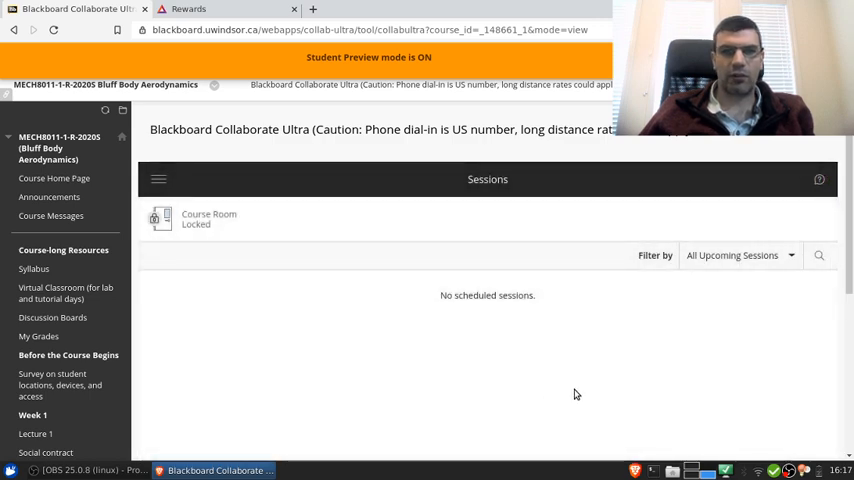
pyautogui.moveTo(572, 380)
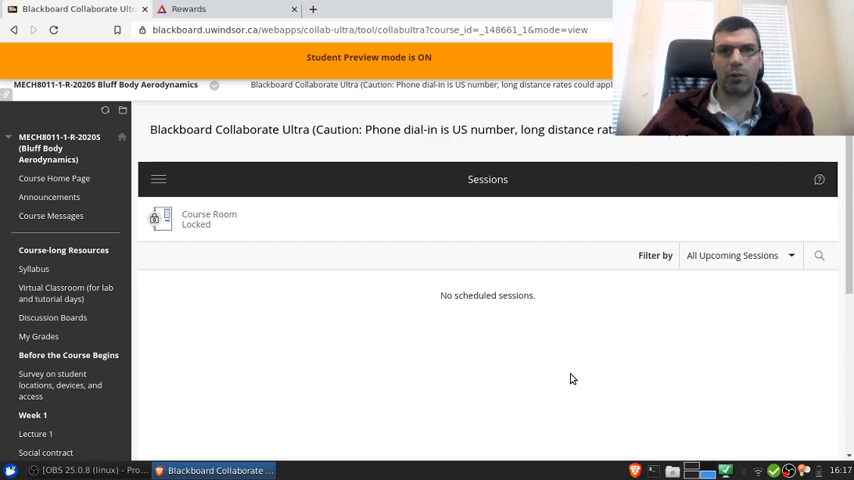
pyautogui.moveTo(566, 364)
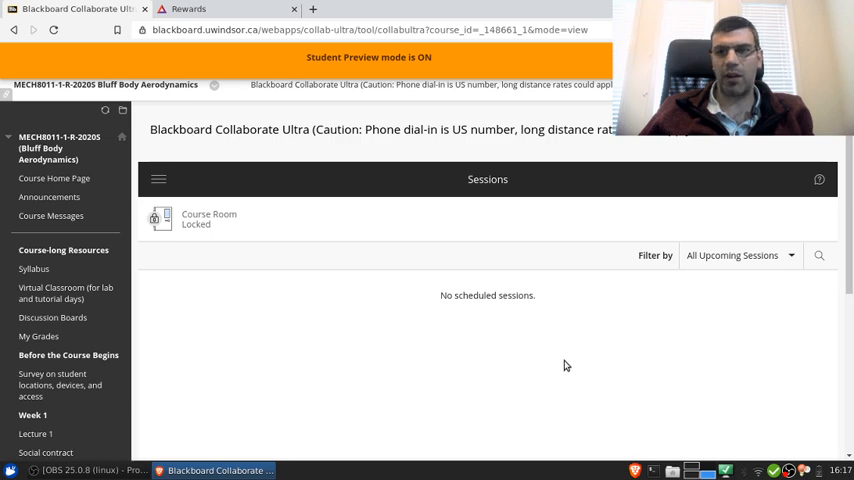
pyautogui.moveTo(550, 348)
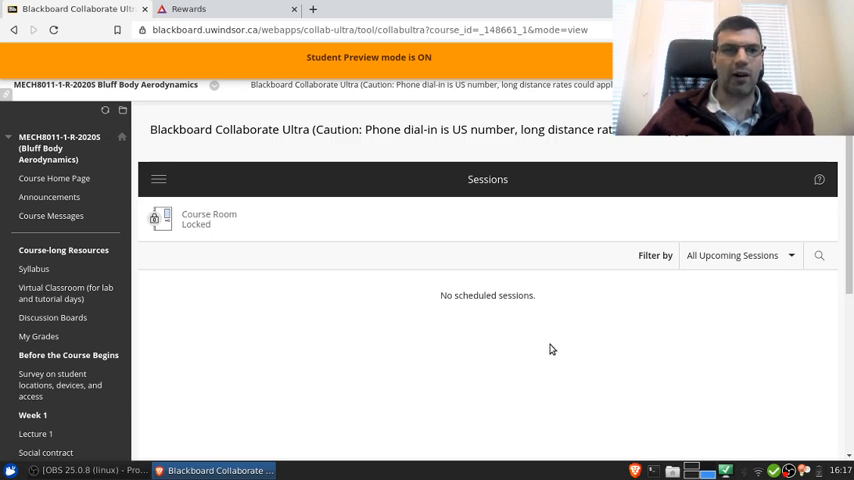
pyautogui.moveTo(556, 346)
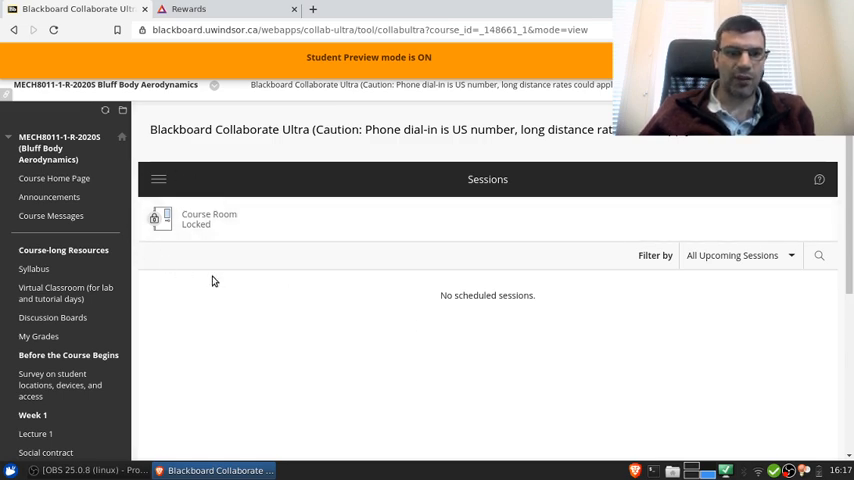
pyautogui.moveTo(424, 288)
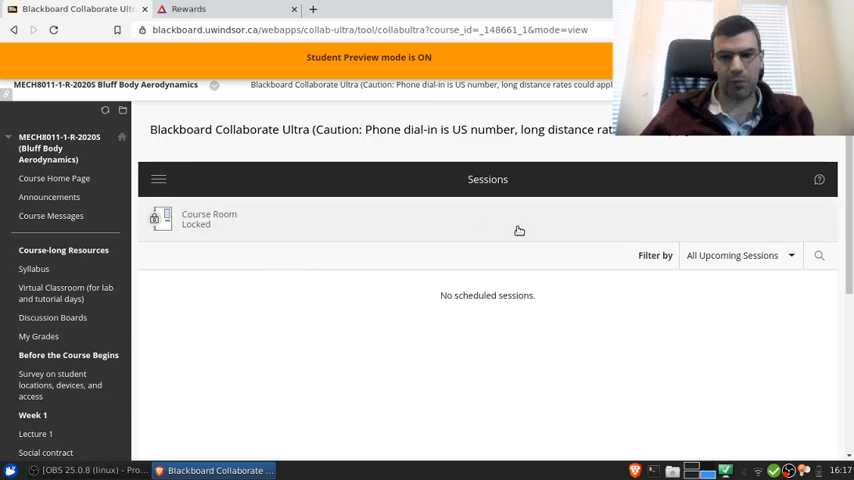
pyautogui.moveTo(452, 232)
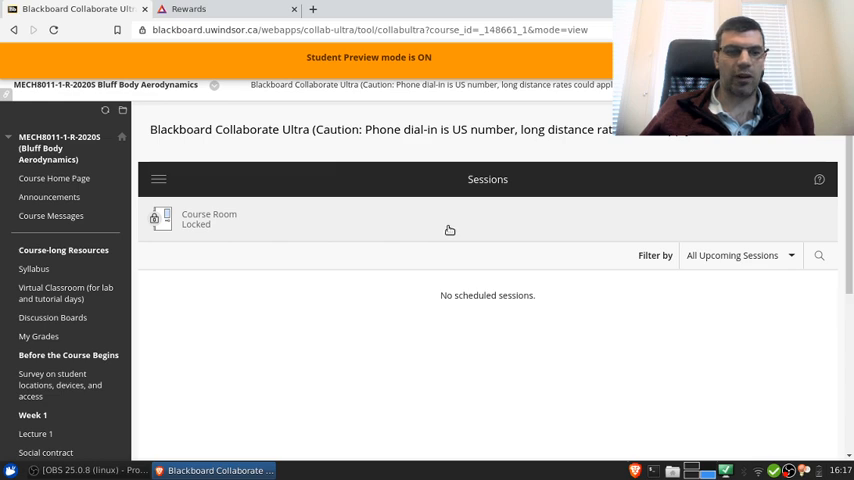
pyautogui.moveTo(208, 162)
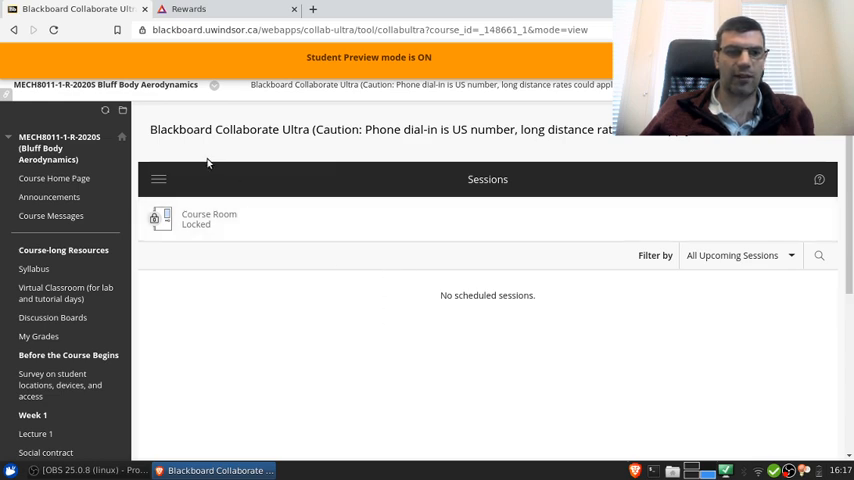
pyautogui.moveTo(234, 258)
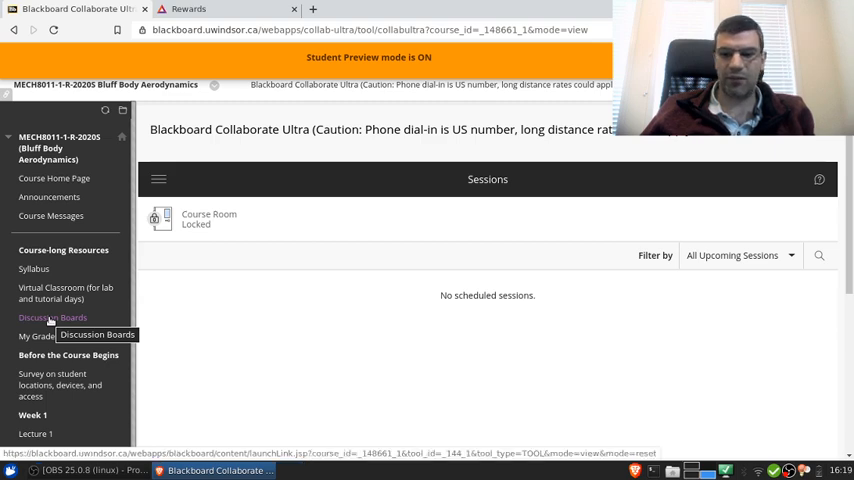
pyautogui.click(52, 318)
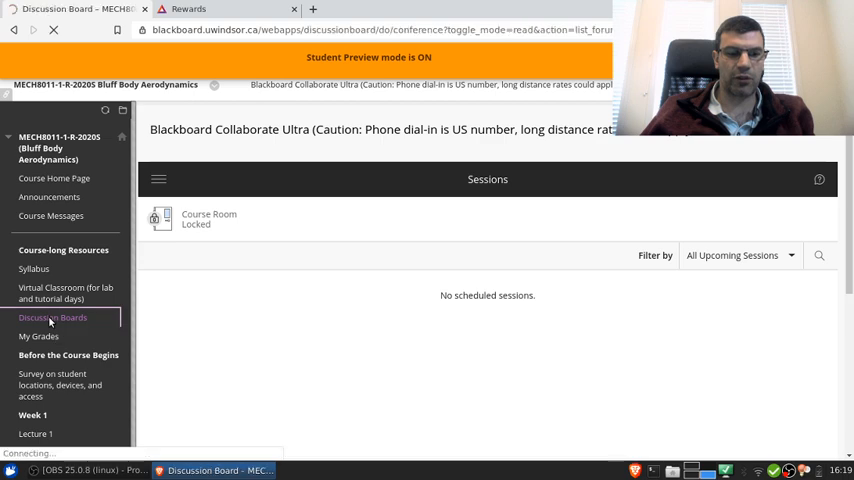
# Step: From the three-forum Discussion Board, enter the 'Ask a question' forum
pyautogui.click(52, 316)
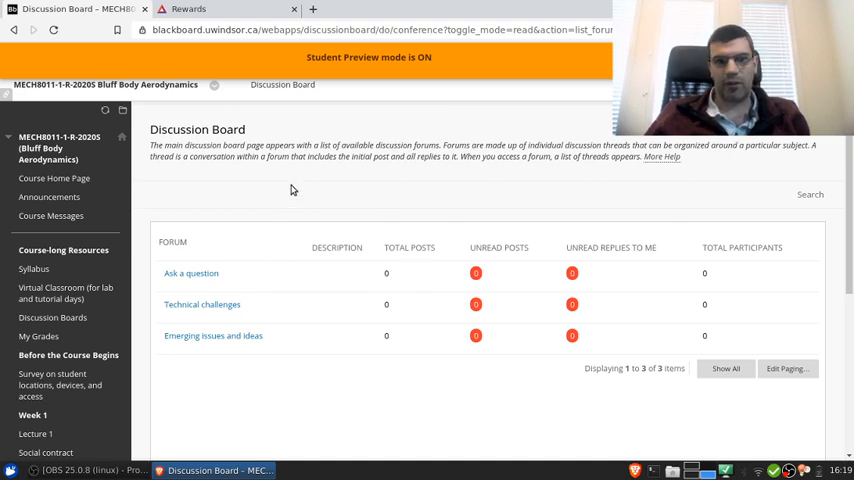
pyautogui.moveTo(290, 184)
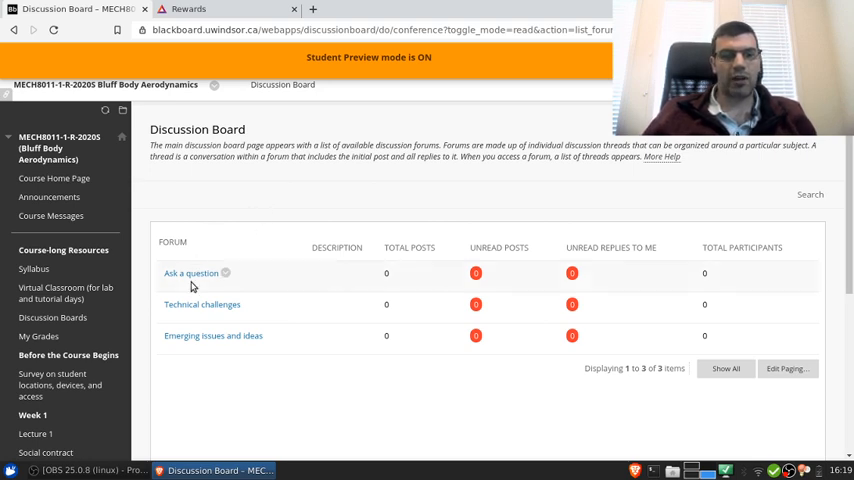
pyautogui.moveTo(180, 278)
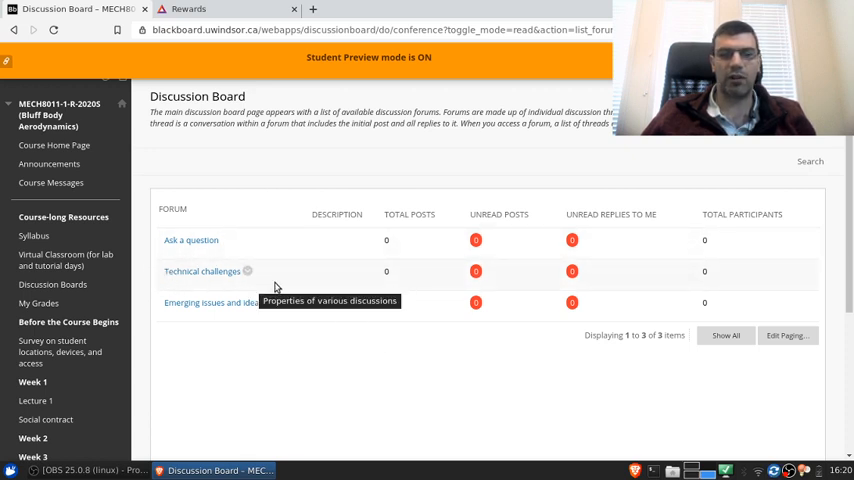
pyautogui.moveTo(206, 244)
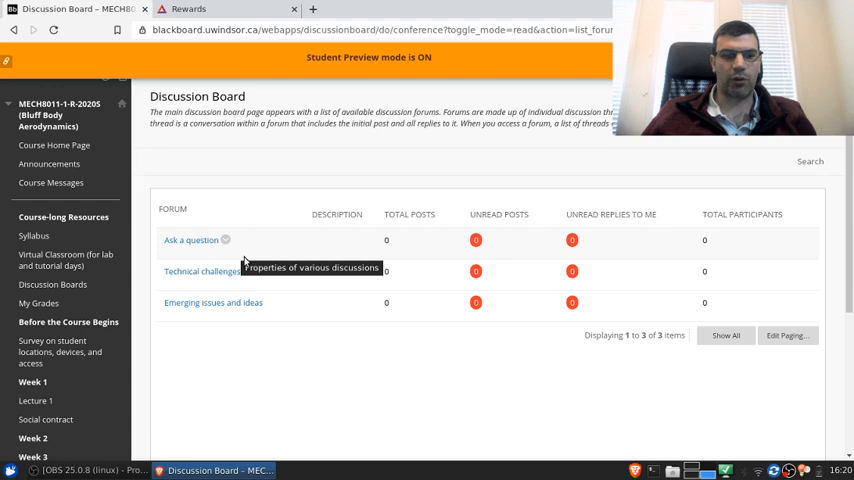
pyautogui.moveTo(292, 318)
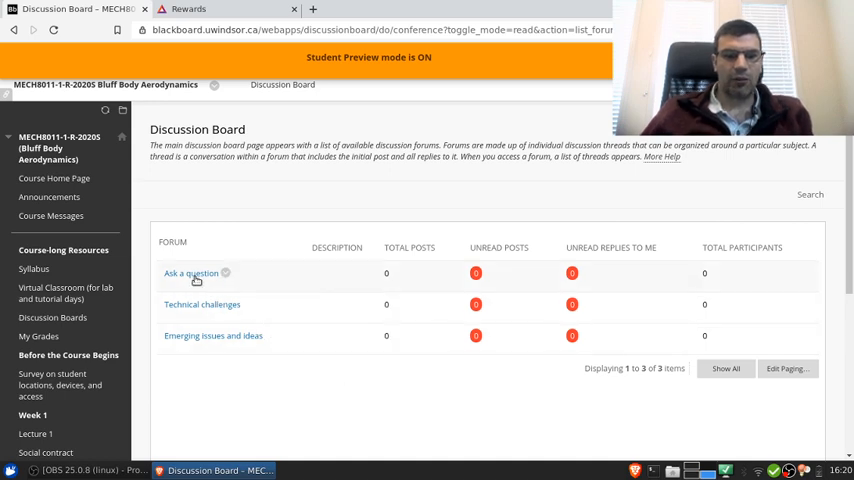
pyautogui.click(192, 272)
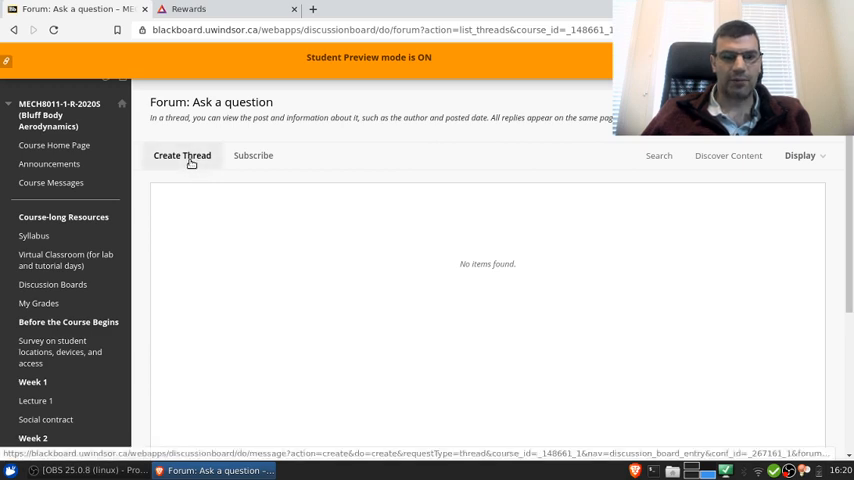
# Step: Create a thread titled 'This is a test thread, just for the introduction video'
pyautogui.click(180, 156)
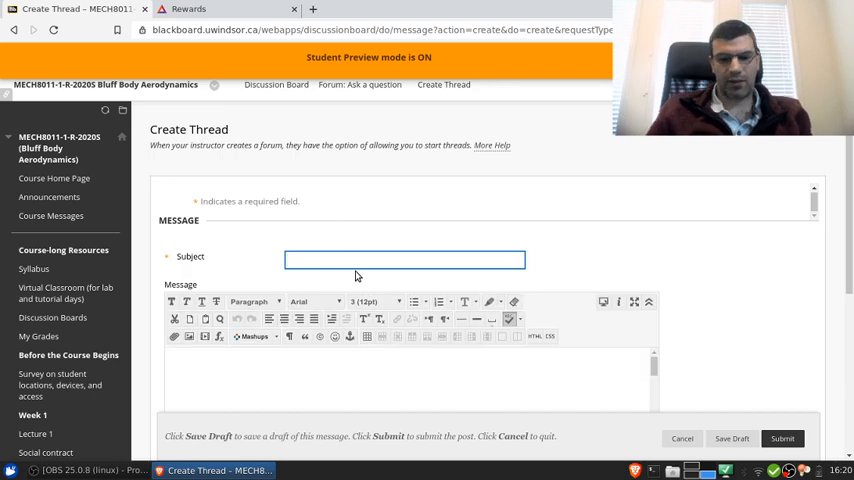
pyautogui.write('This is a test thread')
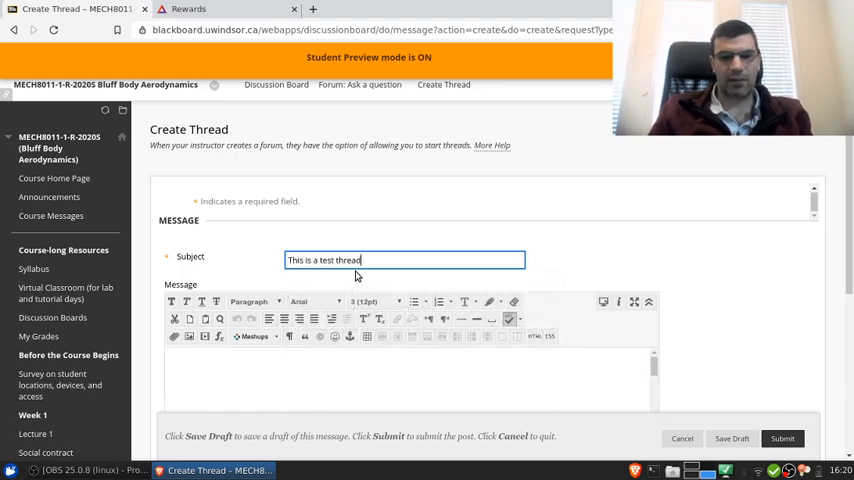
pyautogui.write(',')
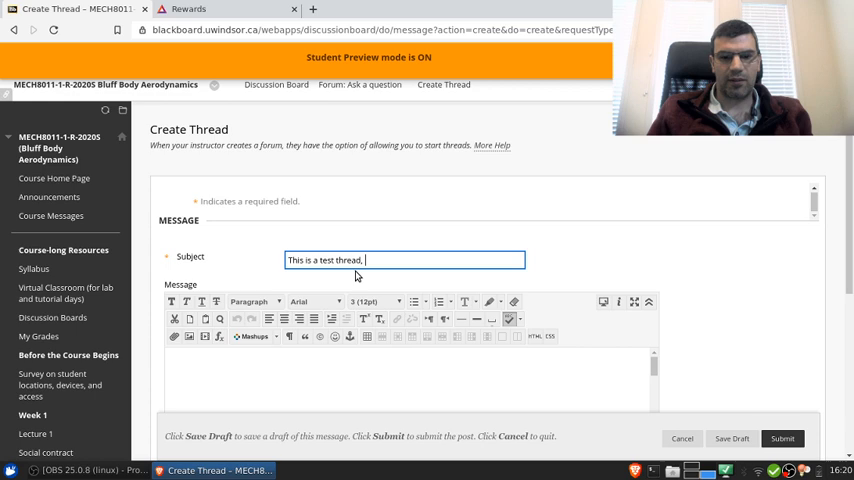
pyautogui.write('just for the i')
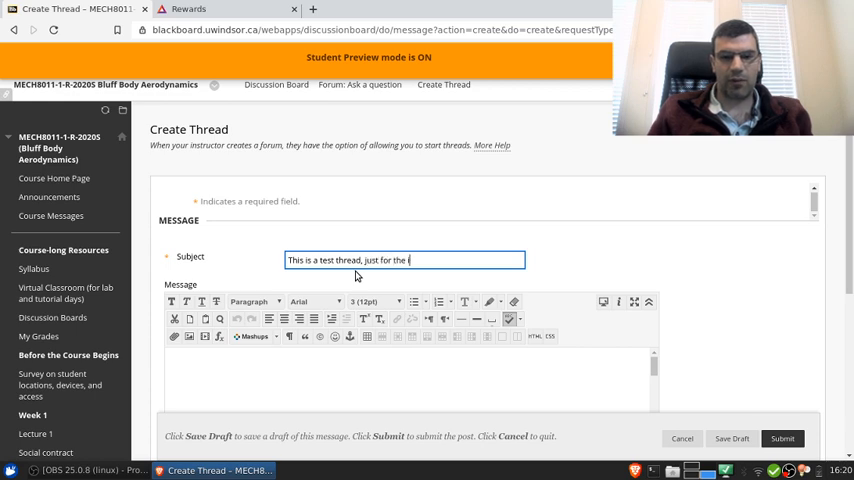
pyautogui.write('introduc')
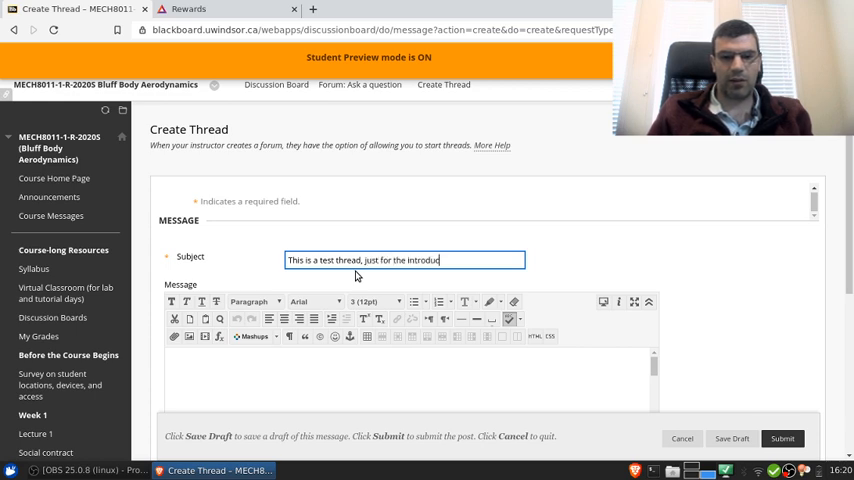
pyautogui.write('tion video')
pyautogui.click(410, 378)
pyautogui.write('This is my first messa')
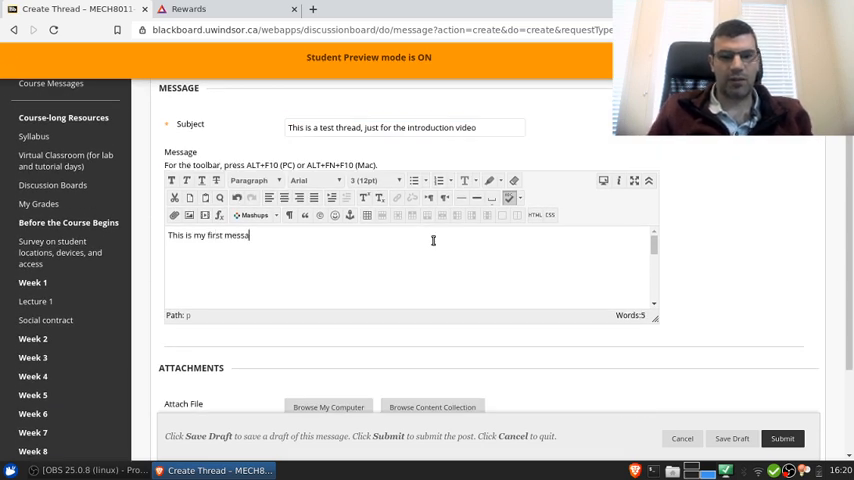
# Step: Write a first test message about the Discussion Board and submit the thread
pyautogui.write('ge! I want to test this')
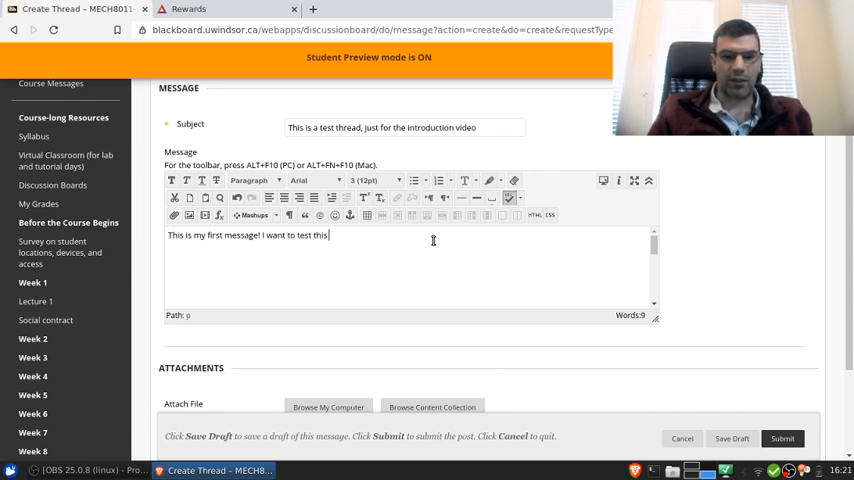
pyautogui.write('Discussion Board feature out.')
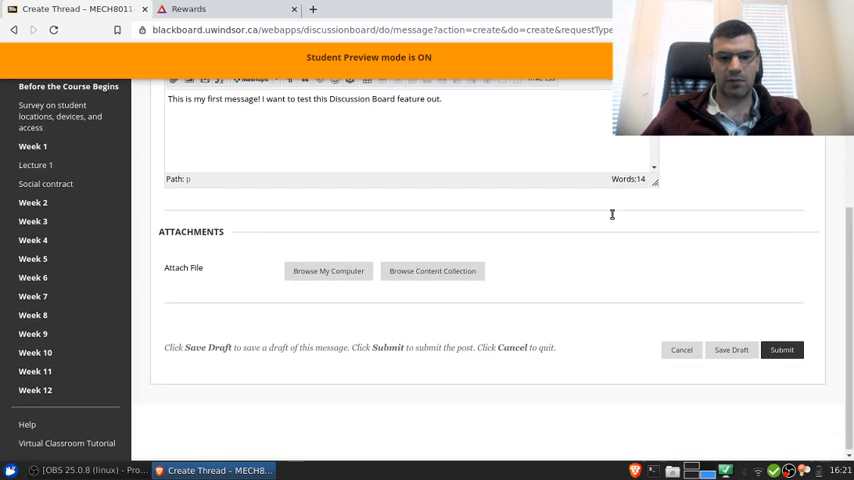
pyautogui.click(780, 348)
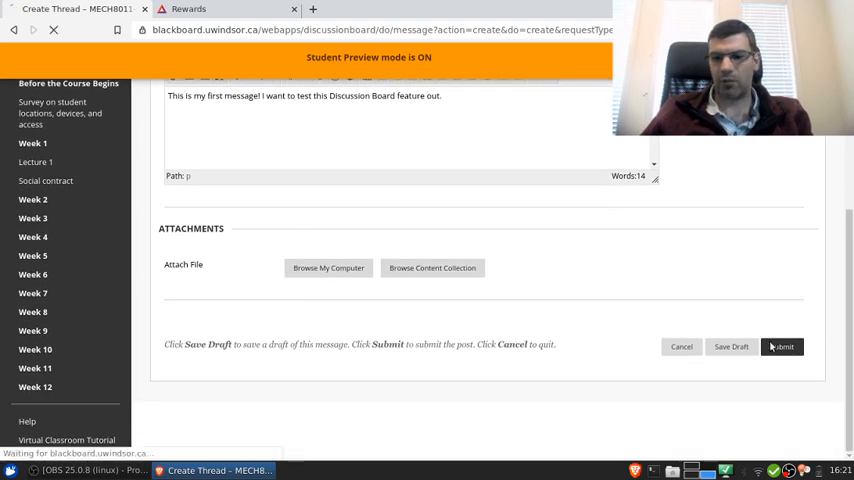
pyautogui.click(782, 346)
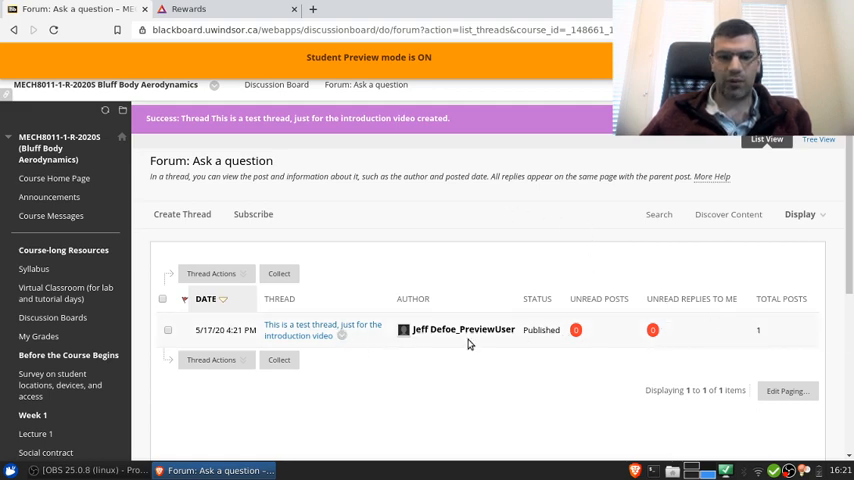
# Step: View the newly published test thread in the Ask a question forum list
pyautogui.click(210, 272)
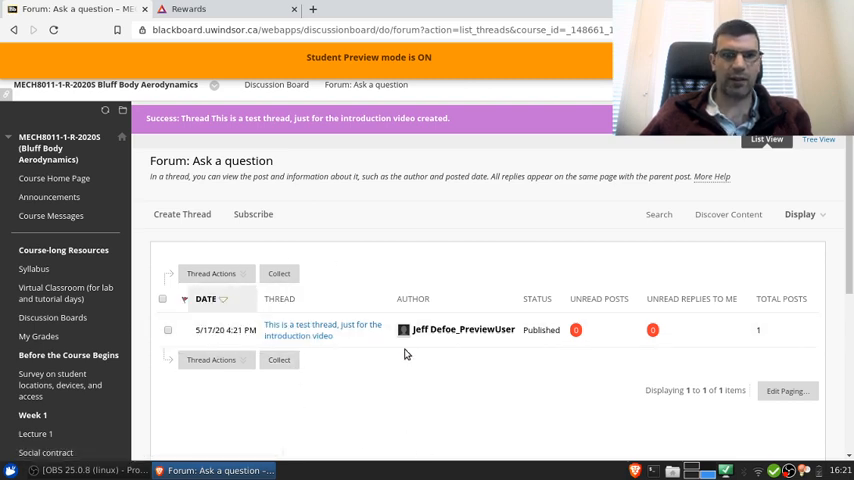
pyautogui.moveTo(412, 352)
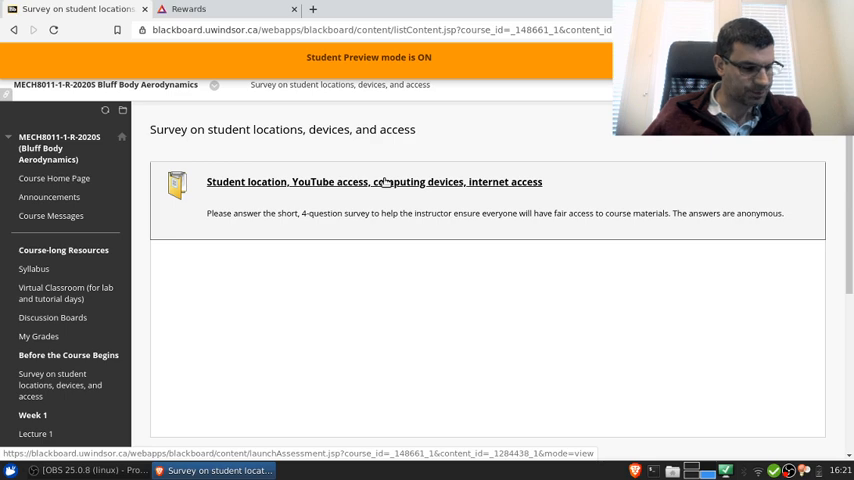
pyautogui.moveTo(388, 204)
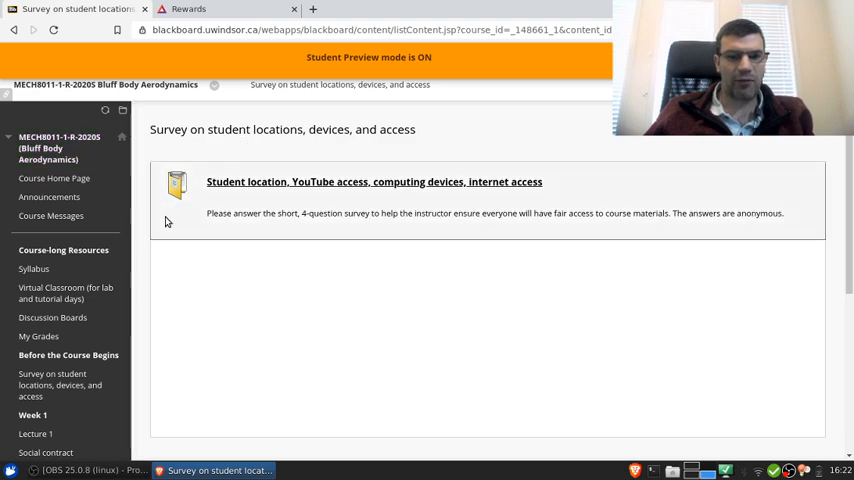
pyautogui.moveTo(234, 290)
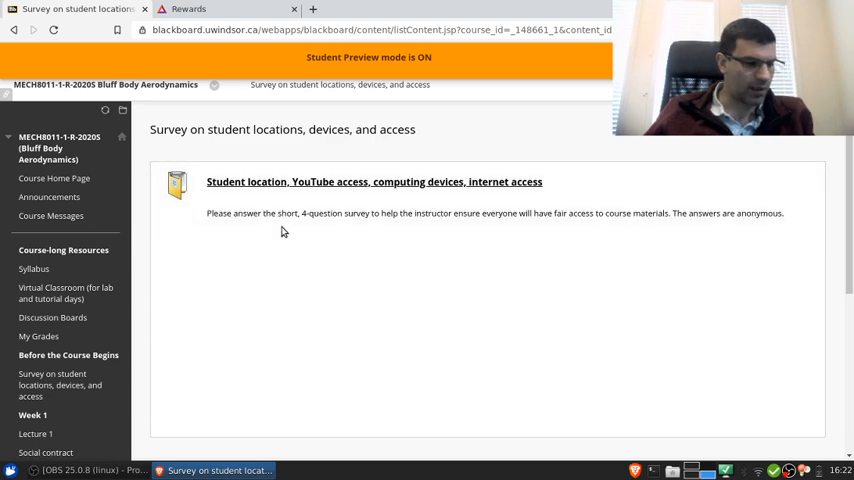
pyautogui.scroll(-3)
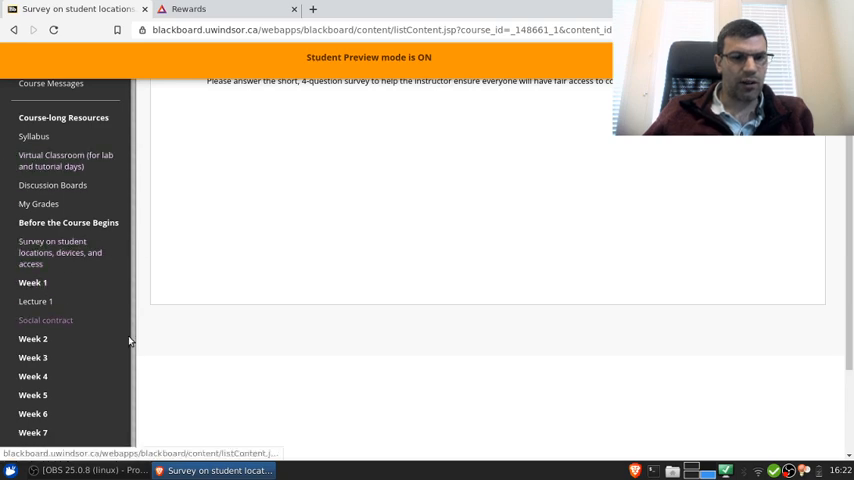
pyautogui.scroll(-3)
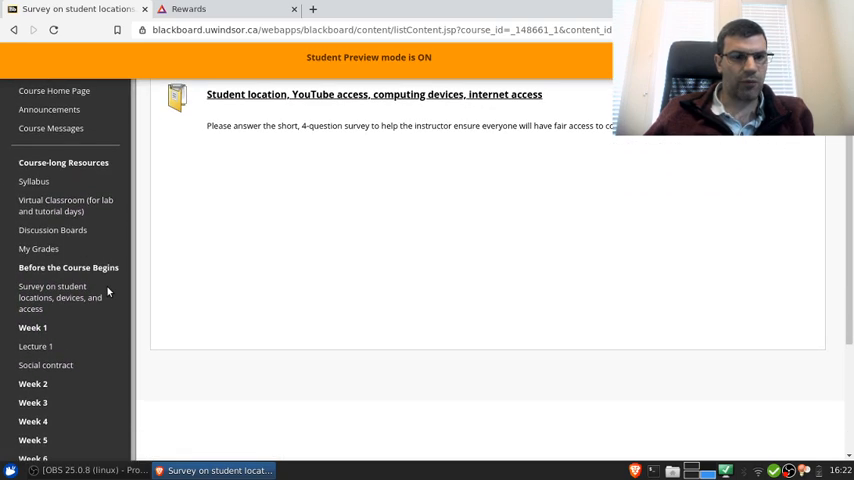
pyautogui.scroll(-3)
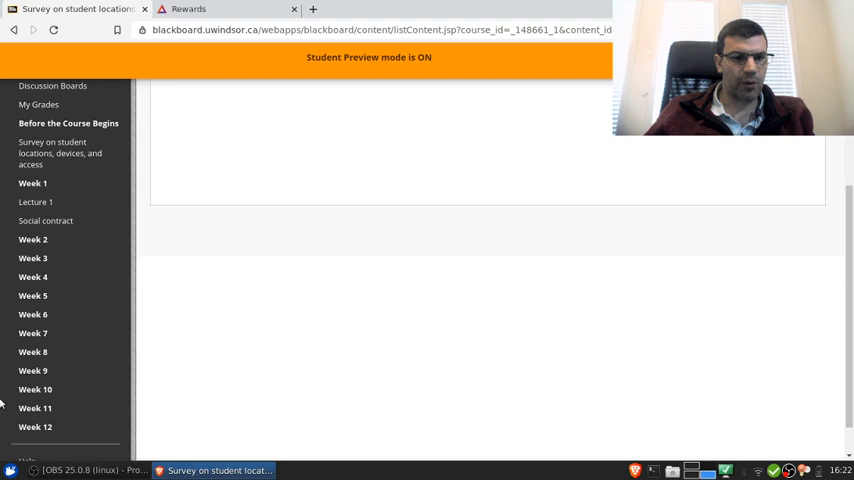
pyautogui.moveTo(48, 184)
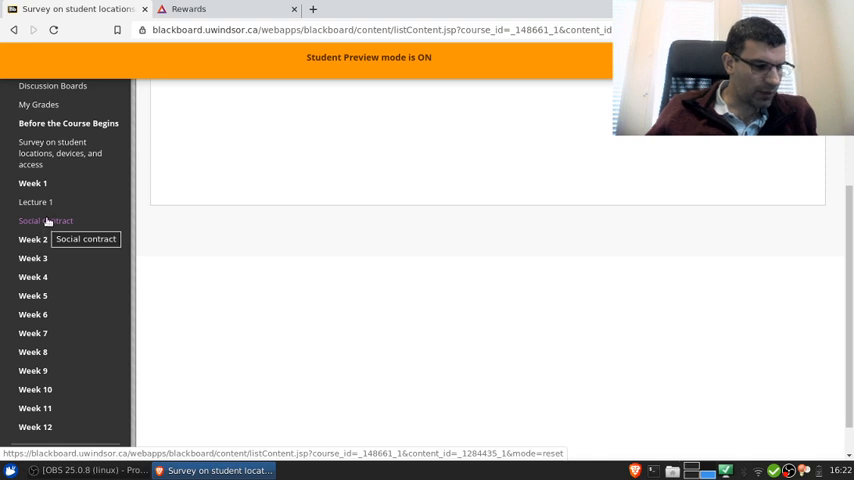
pyautogui.moveTo(36, 202)
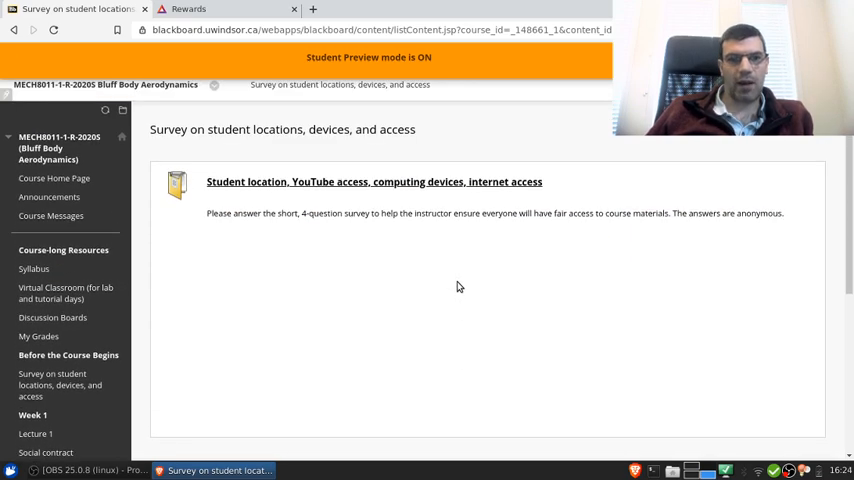
pyautogui.scroll(-3)
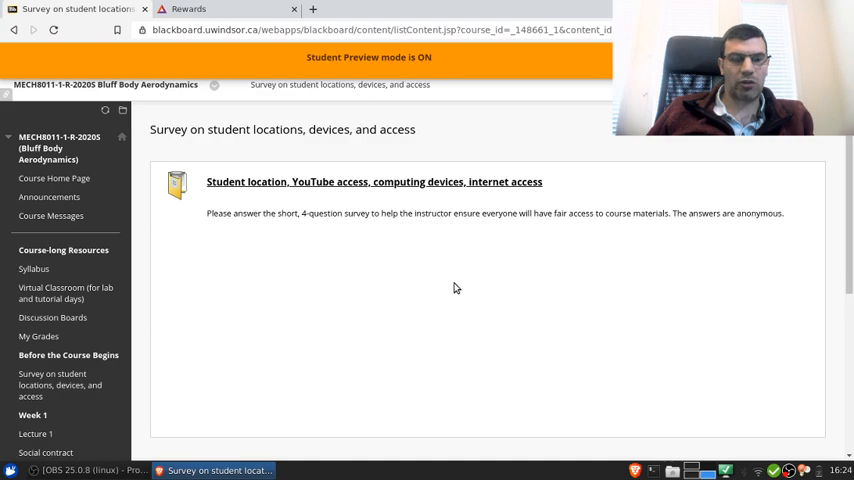
pyautogui.scroll(-3)
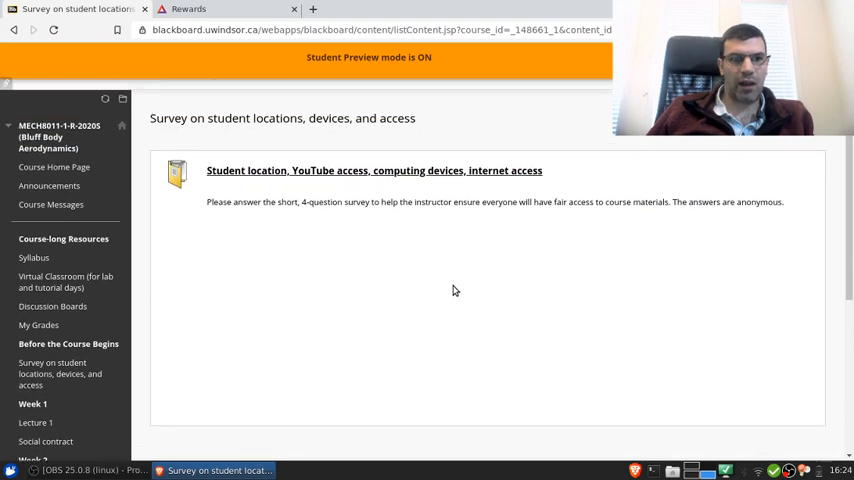
pyautogui.scroll(-3)
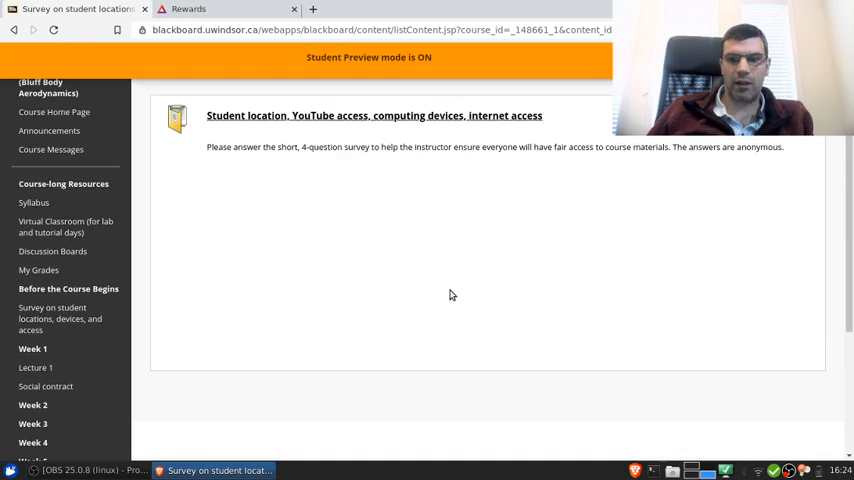
pyautogui.scroll(-3)
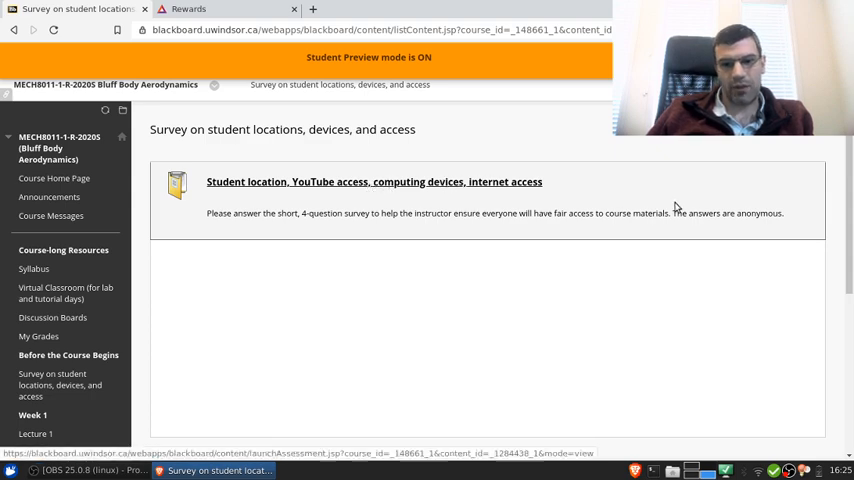
pyautogui.scroll(-3)
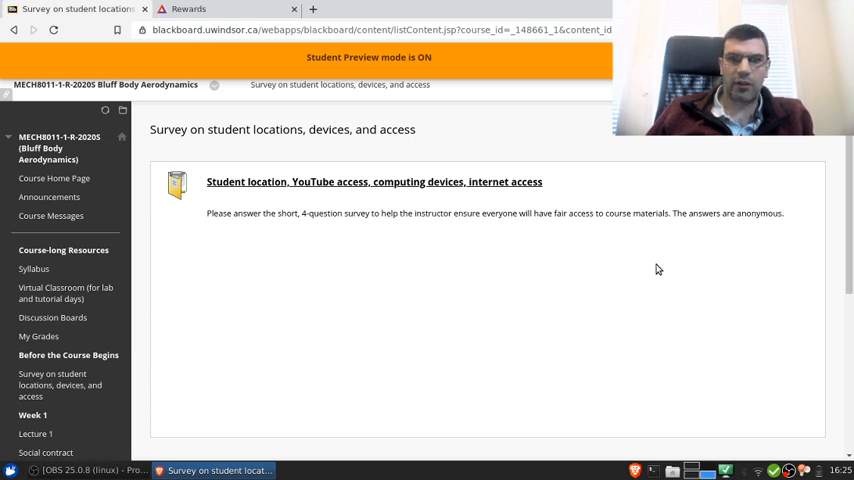
pyautogui.moveTo(650, 268)
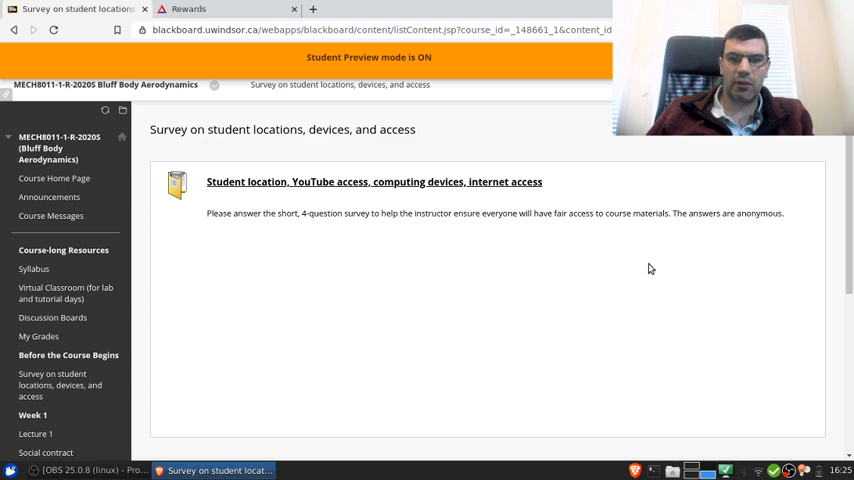
pyautogui.moveTo(636, 260)
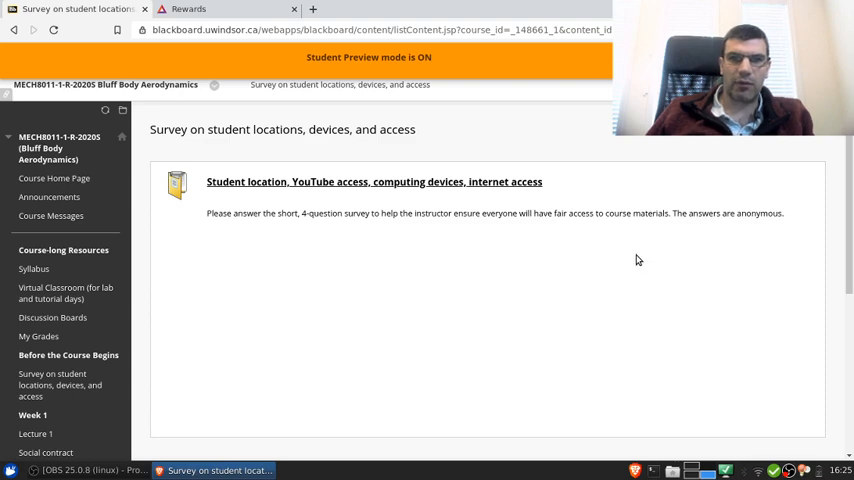